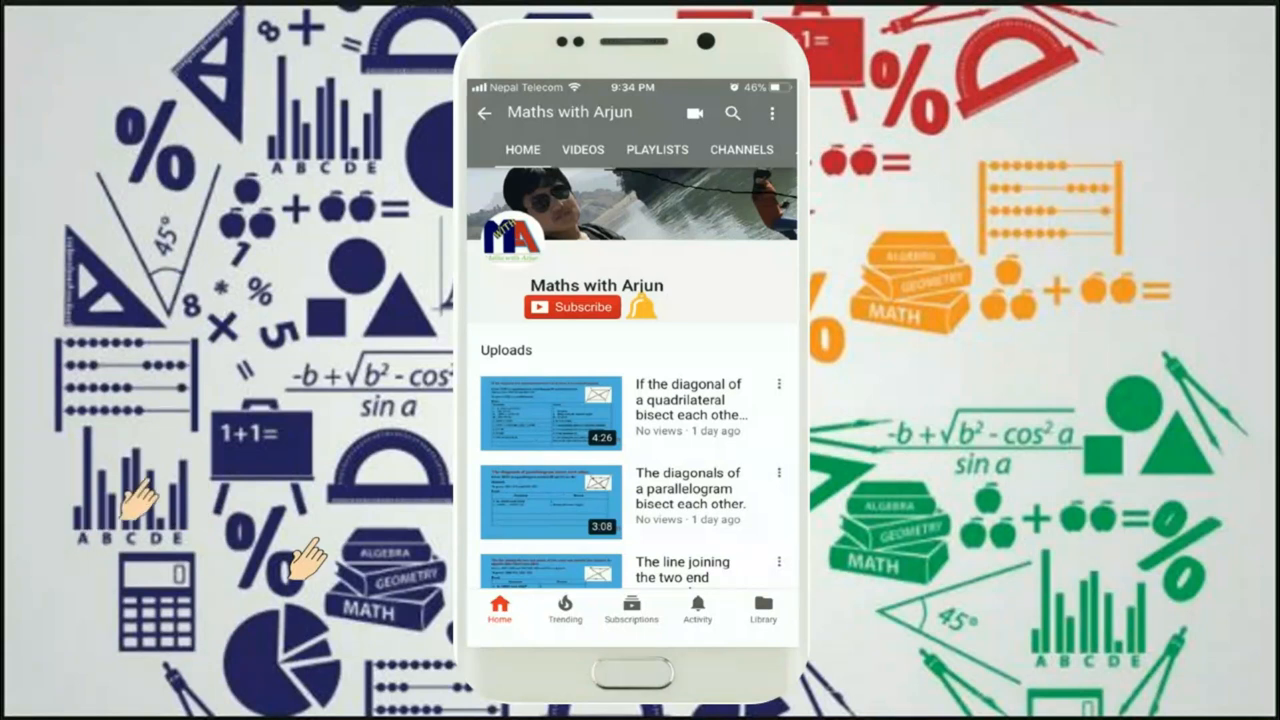
pyautogui.moveTo(50, 590)
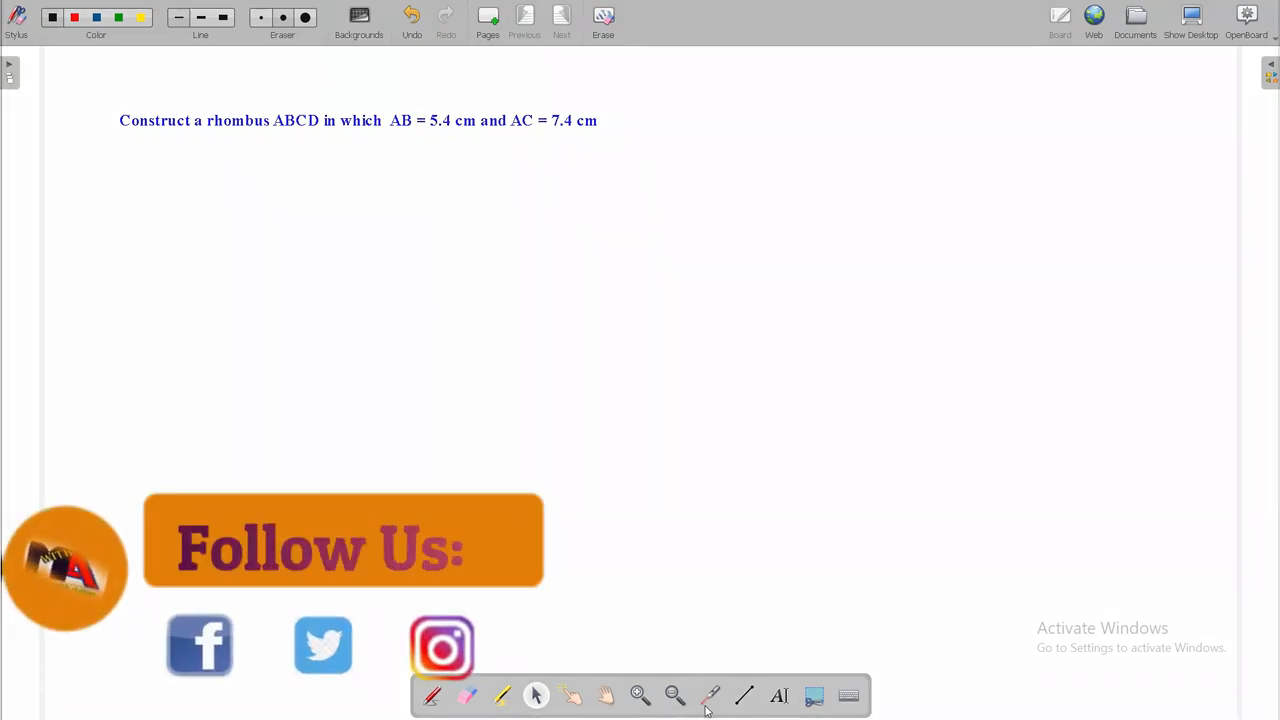
pyautogui.moveTo(710, 696)
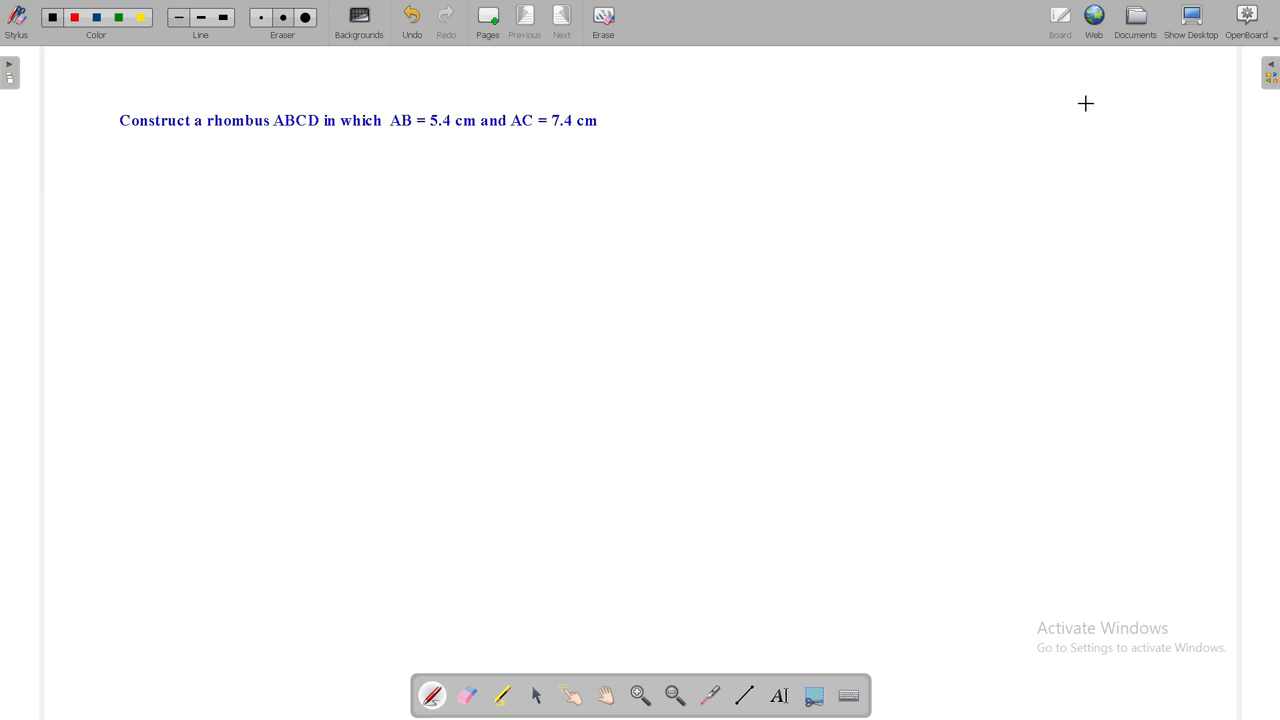
# Step: Sketch a rough freehand quadrilateral ABCD in the top-right corner as a plan
pyautogui.moveTo(1086, 104); pyautogui.dragTo(1076, 172)
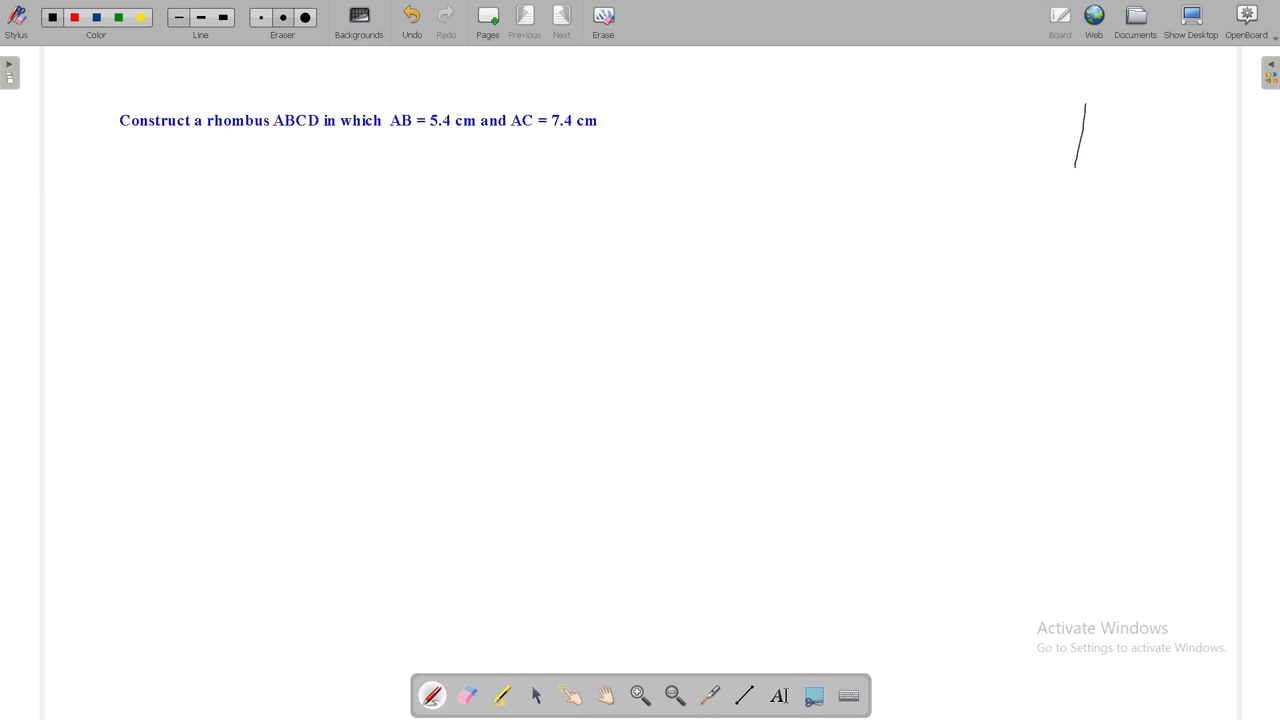
pyautogui.moveTo(1084, 160); pyautogui.dragTo(1138, 164)
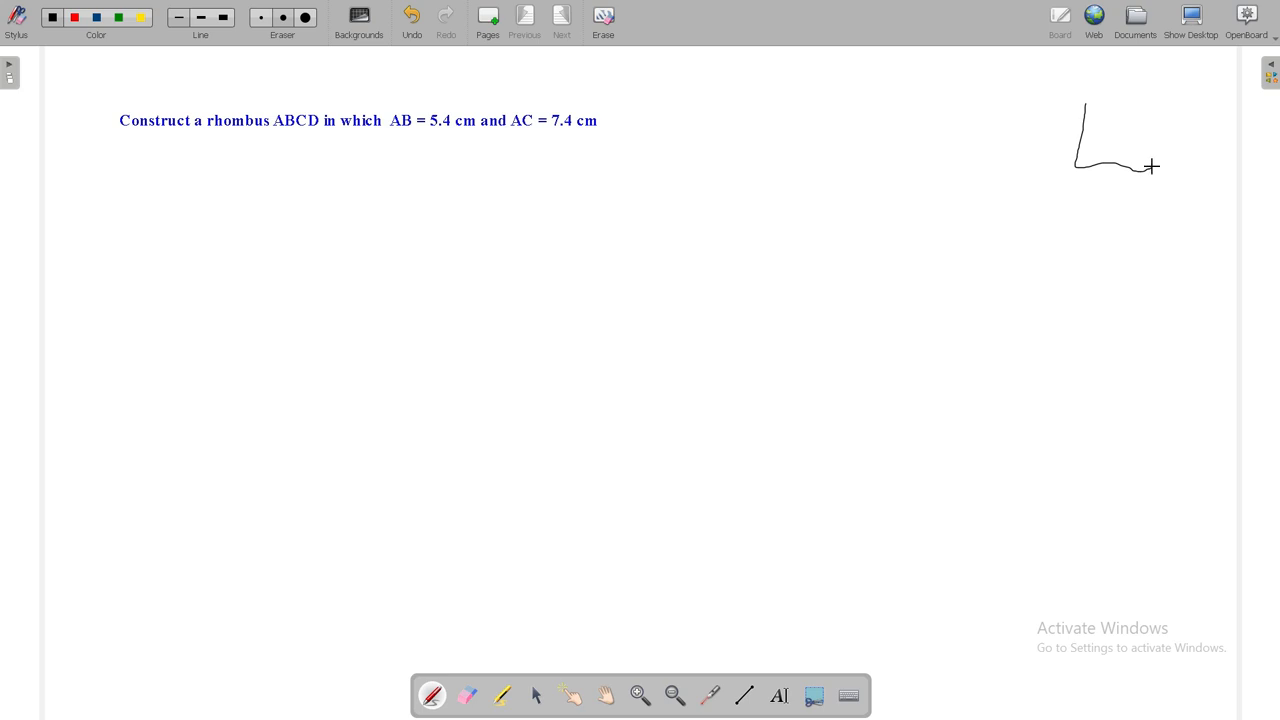
pyautogui.click(412, 18)
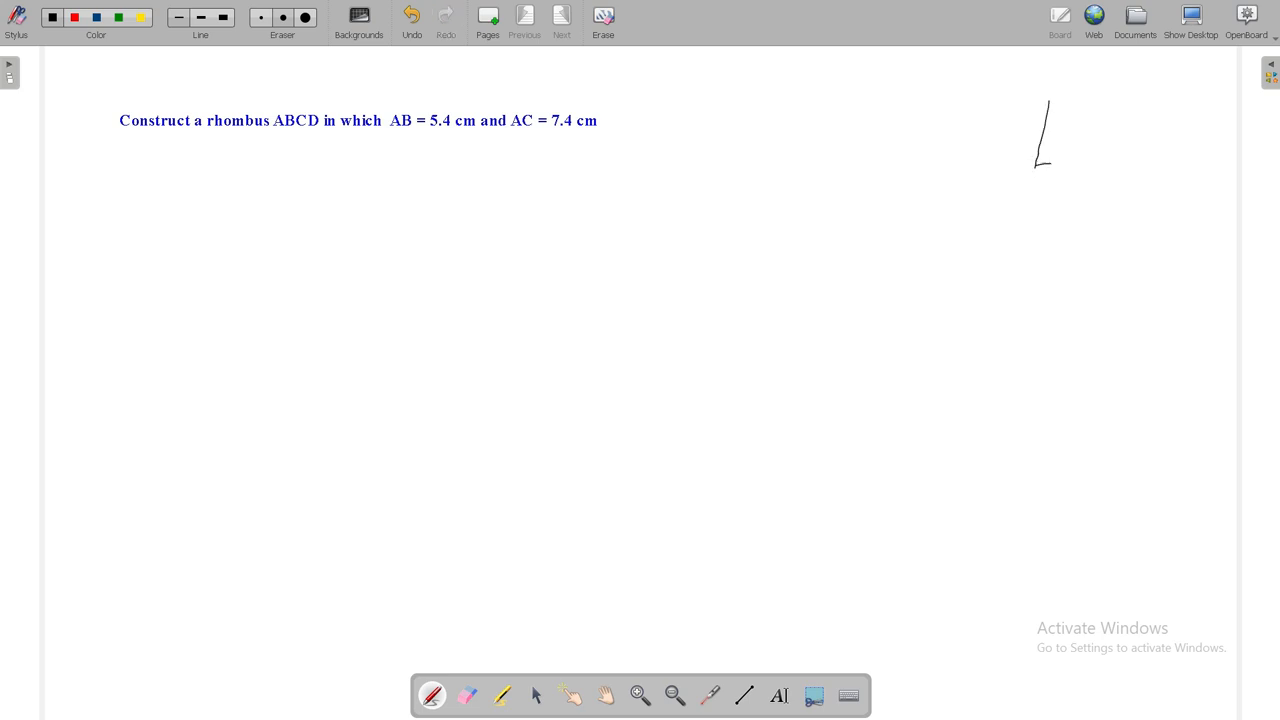
pyautogui.moveTo(1040, 168); pyautogui.dragTo(1124, 172)
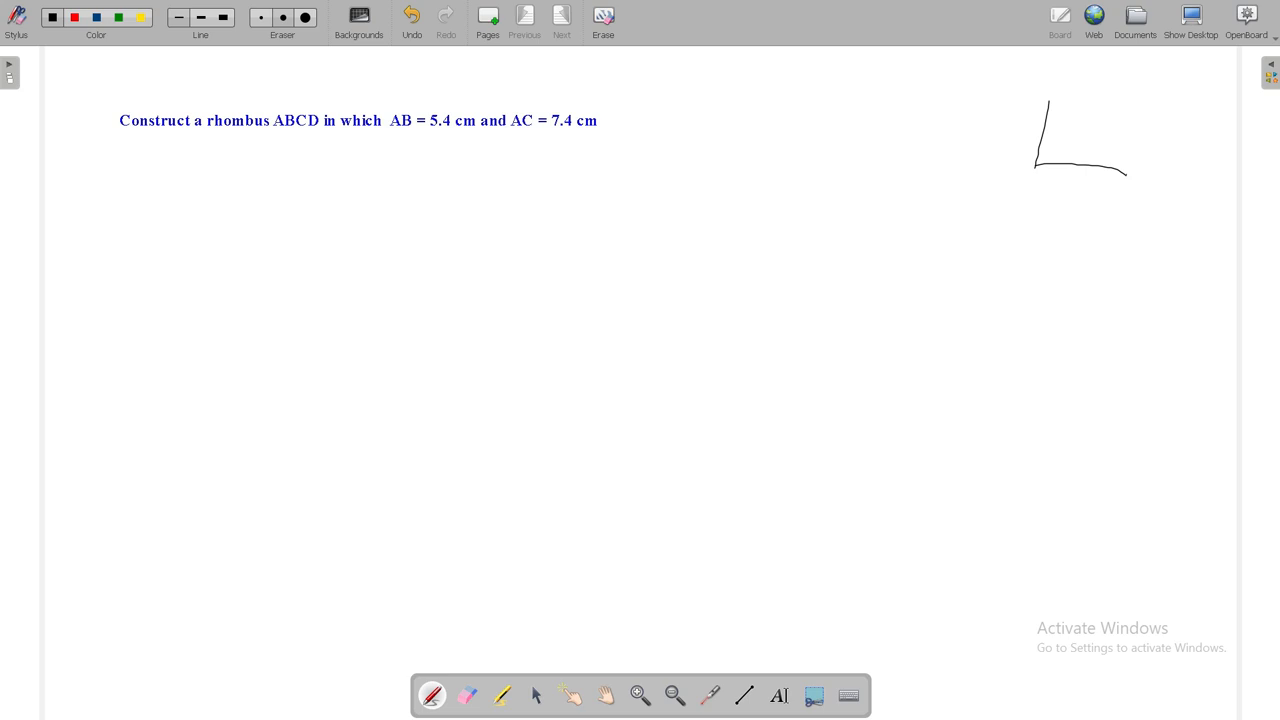
pyautogui.moveTo(1130, 100); pyautogui.dragTo(1124, 176)
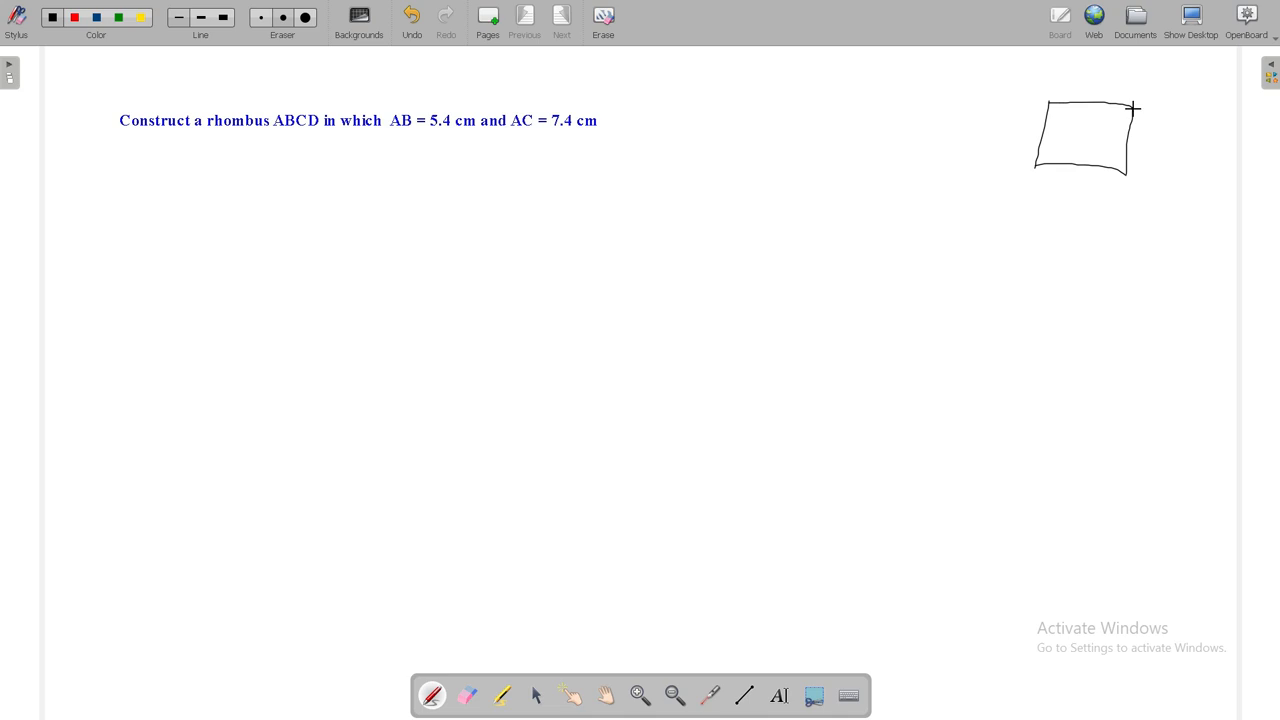
pyautogui.moveTo(1056, 164)
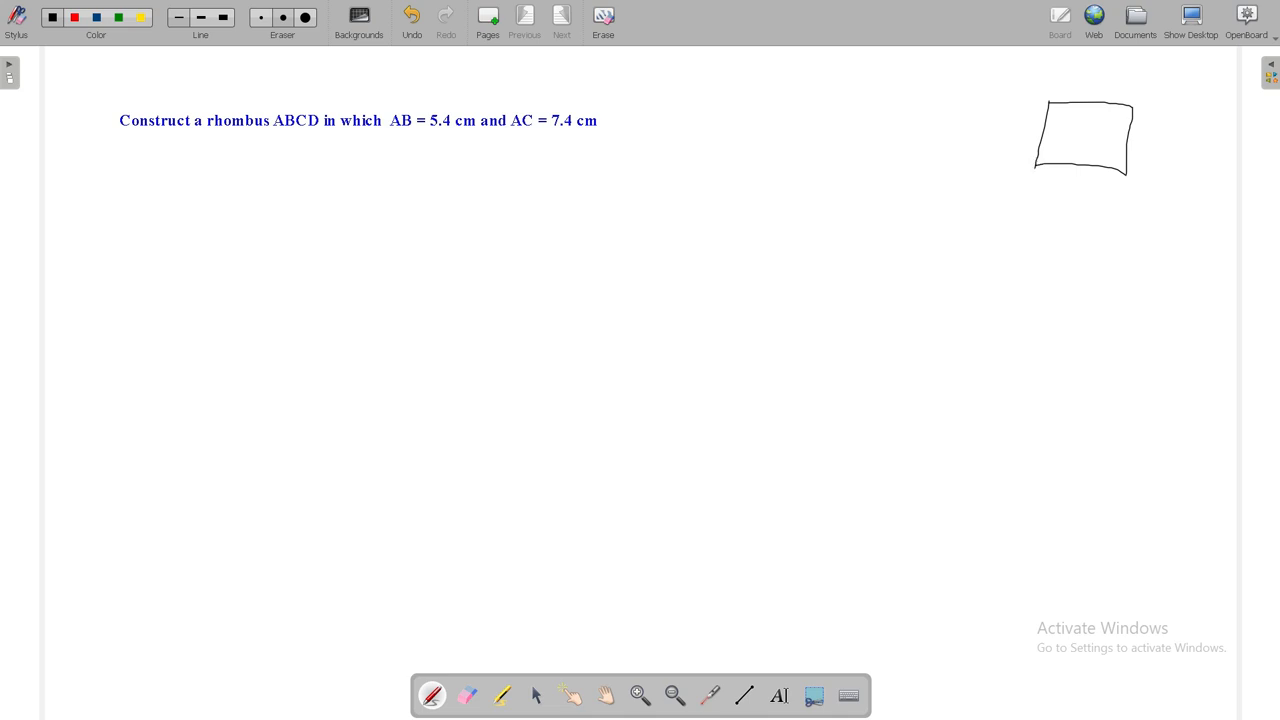
# Step: Sketch the diagonal AC across the rough quadrilateral from the bottom-left corner
pyautogui.moveTo(1036, 164); pyautogui.dragTo(1112, 136)
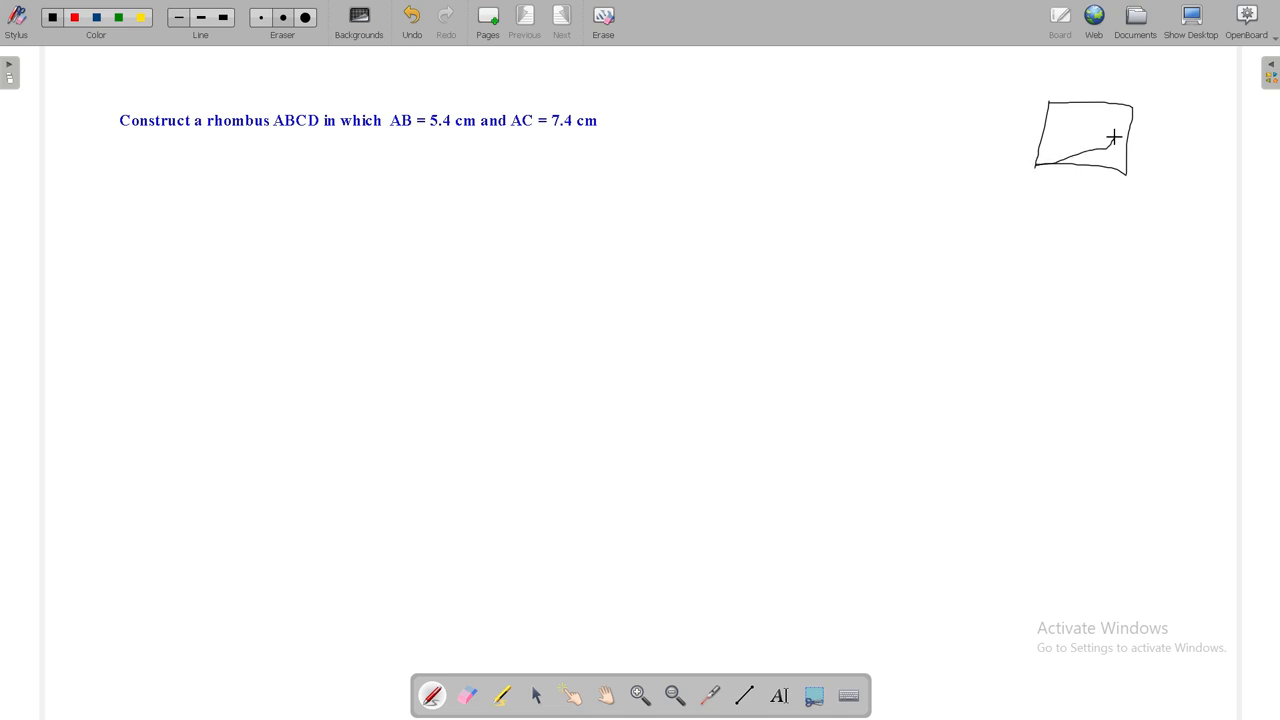
pyautogui.moveTo(1116, 138); pyautogui.dragTo(1032, 168)
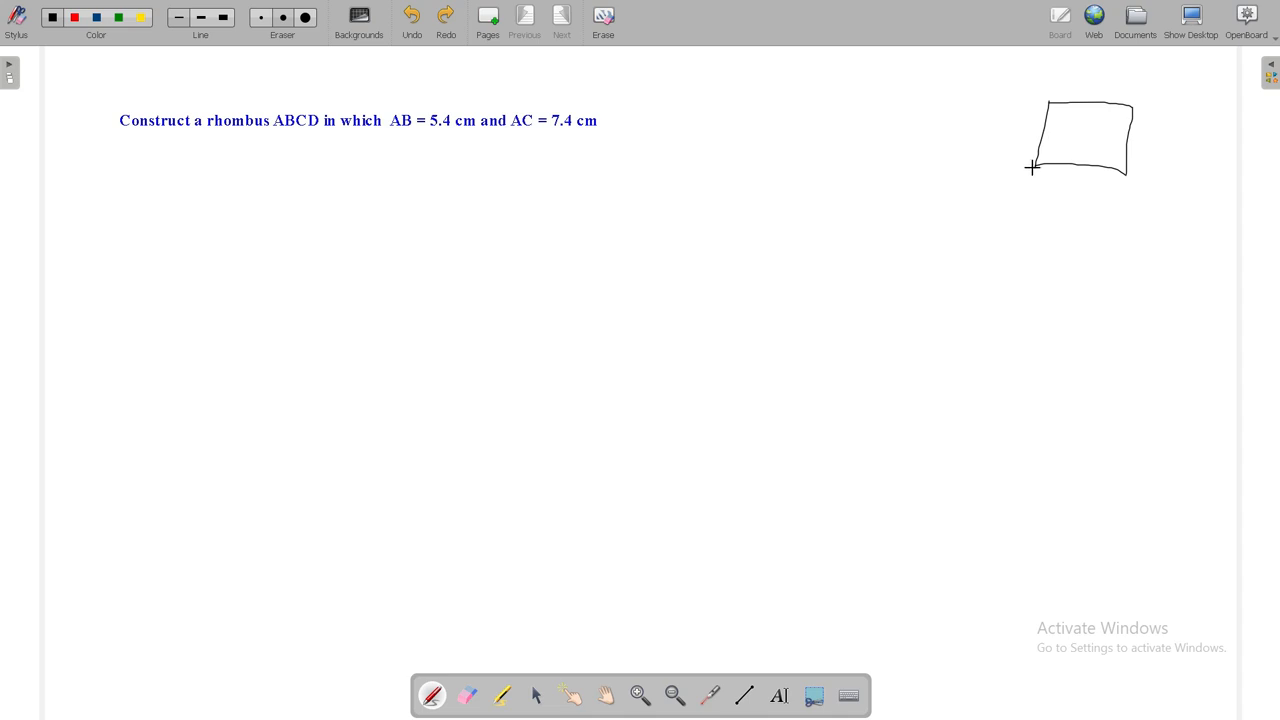
pyautogui.moveTo(1050, 156); pyautogui.dragTo(1032, 168)
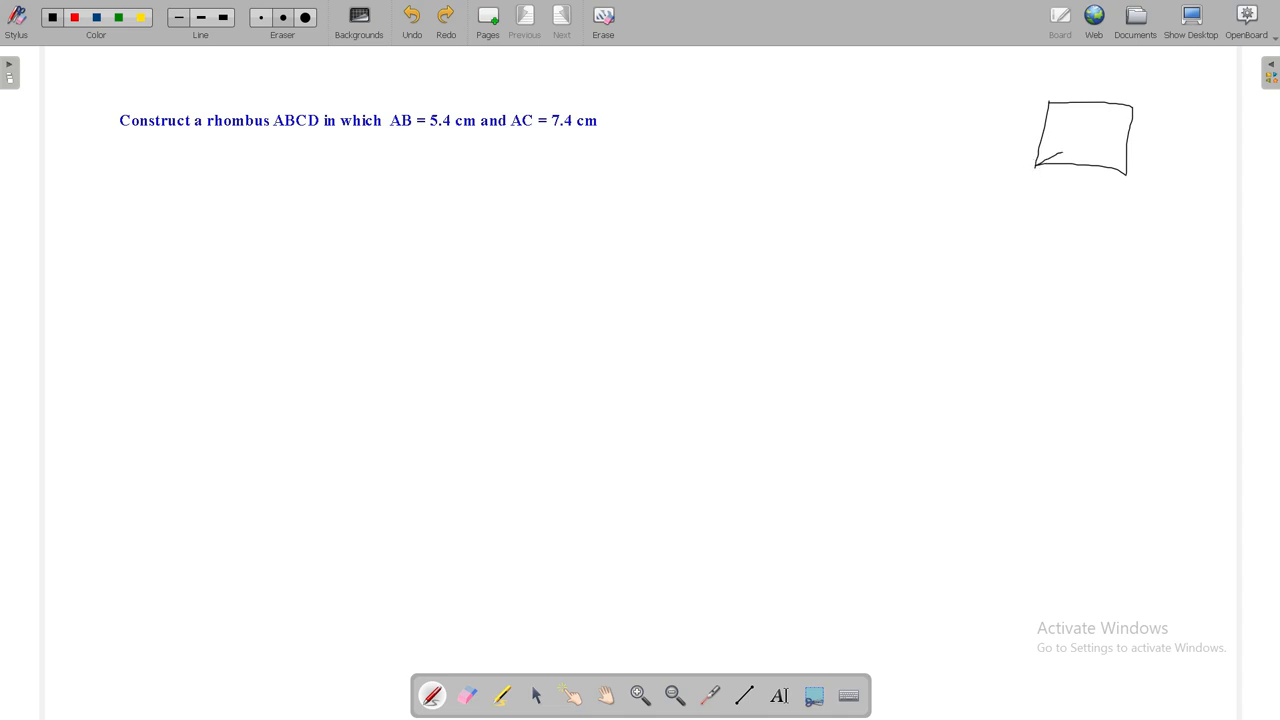
pyautogui.moveTo(1060, 150); pyautogui.dragTo(1132, 104)
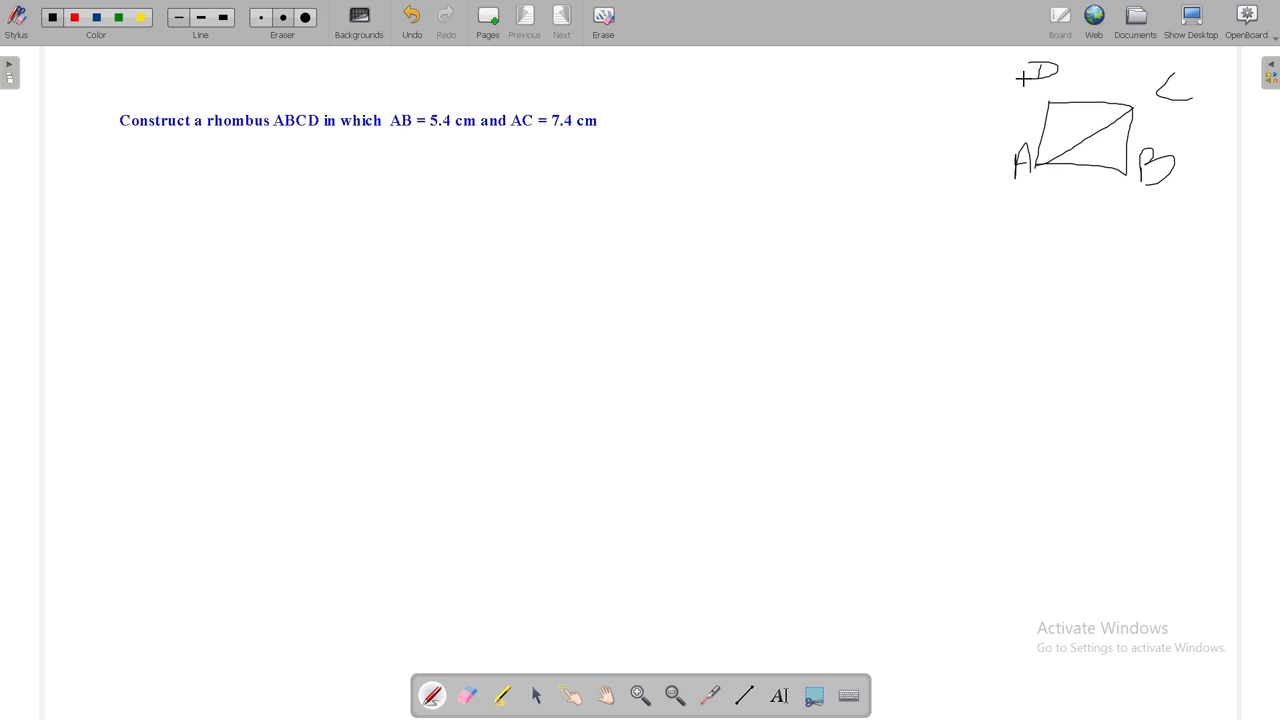
pyautogui.moveTo(892, 380)
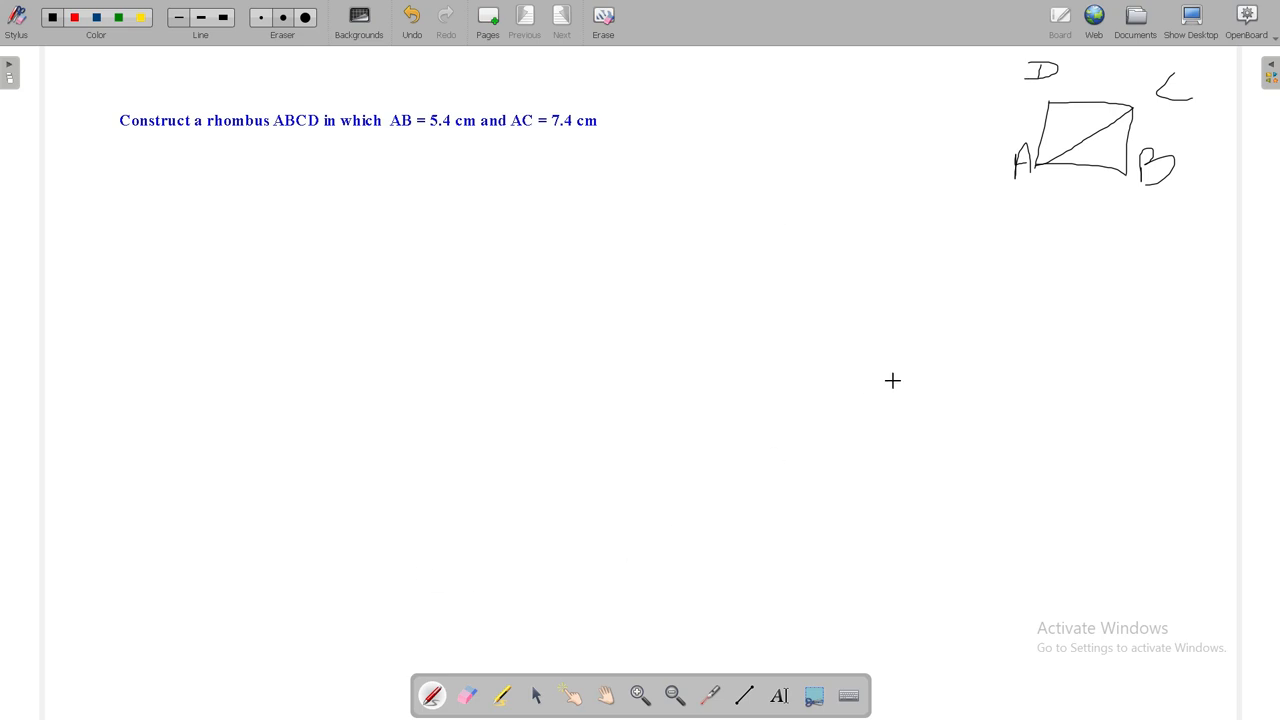
pyautogui.moveTo(756, 664)
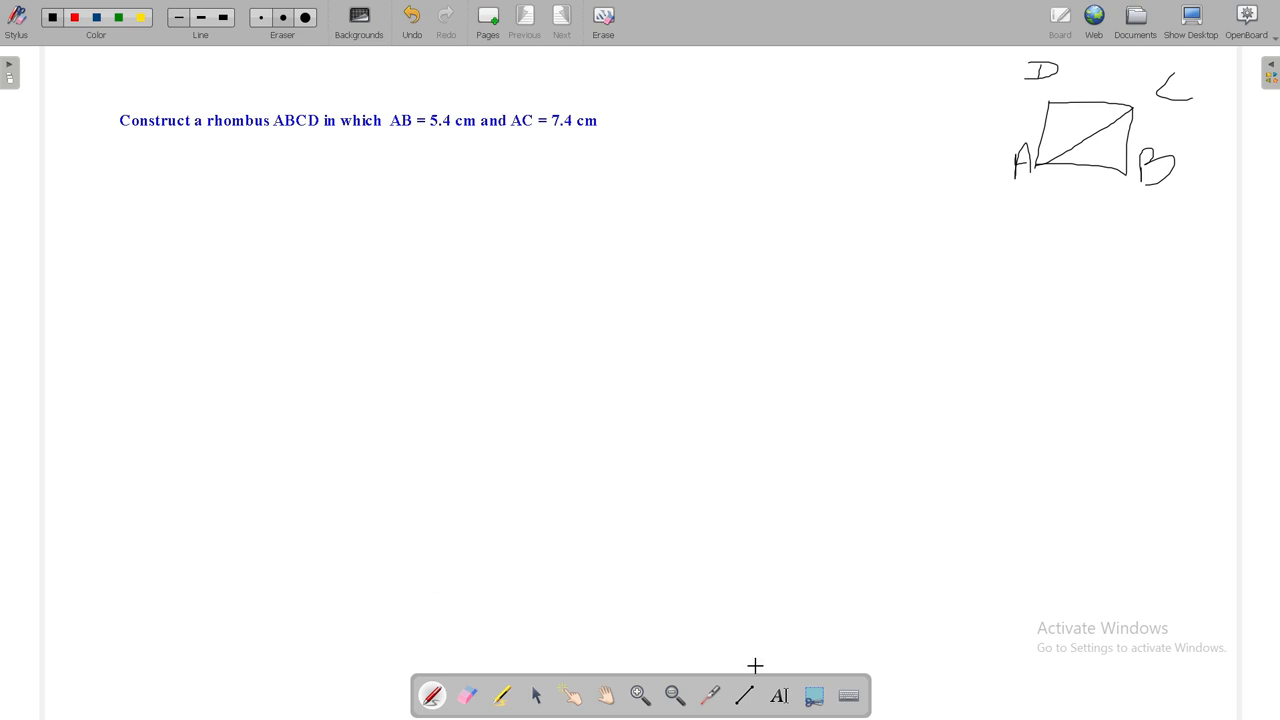
# Step: Switch to the straight-line tool and bring up the Library to fetch a ruler
pyautogui.click(744, 696)
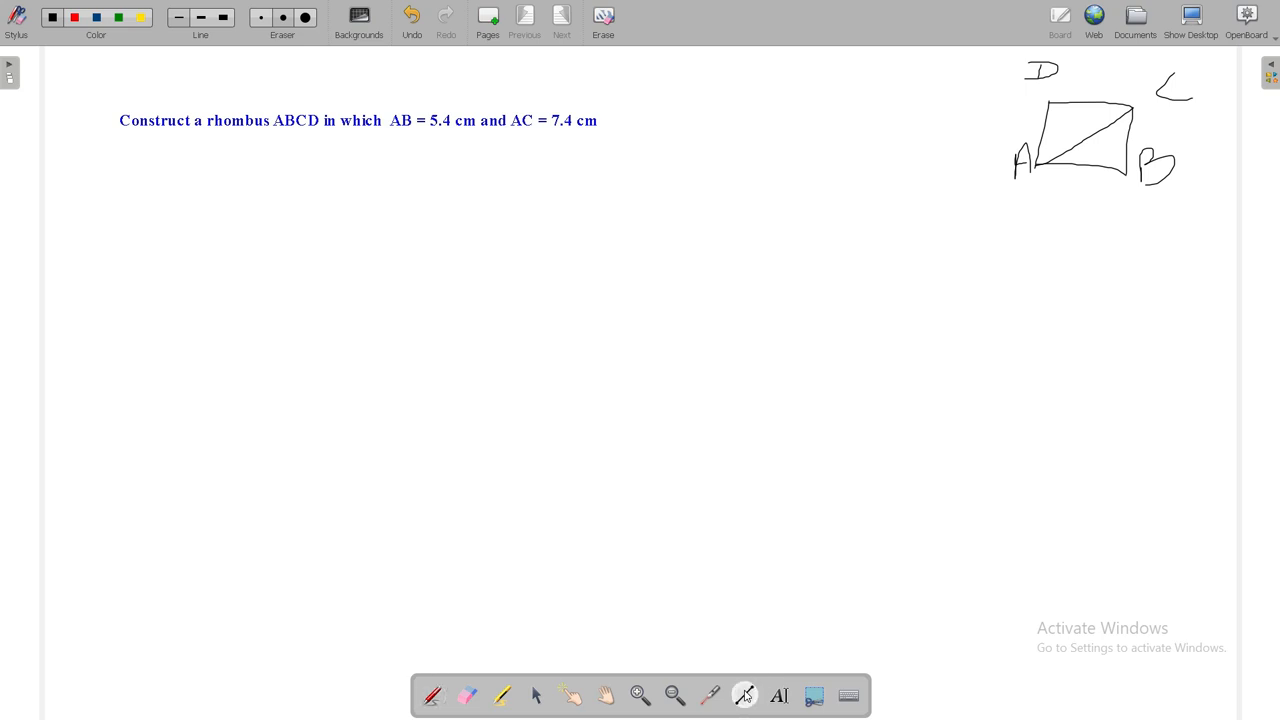
pyautogui.click(744, 696)
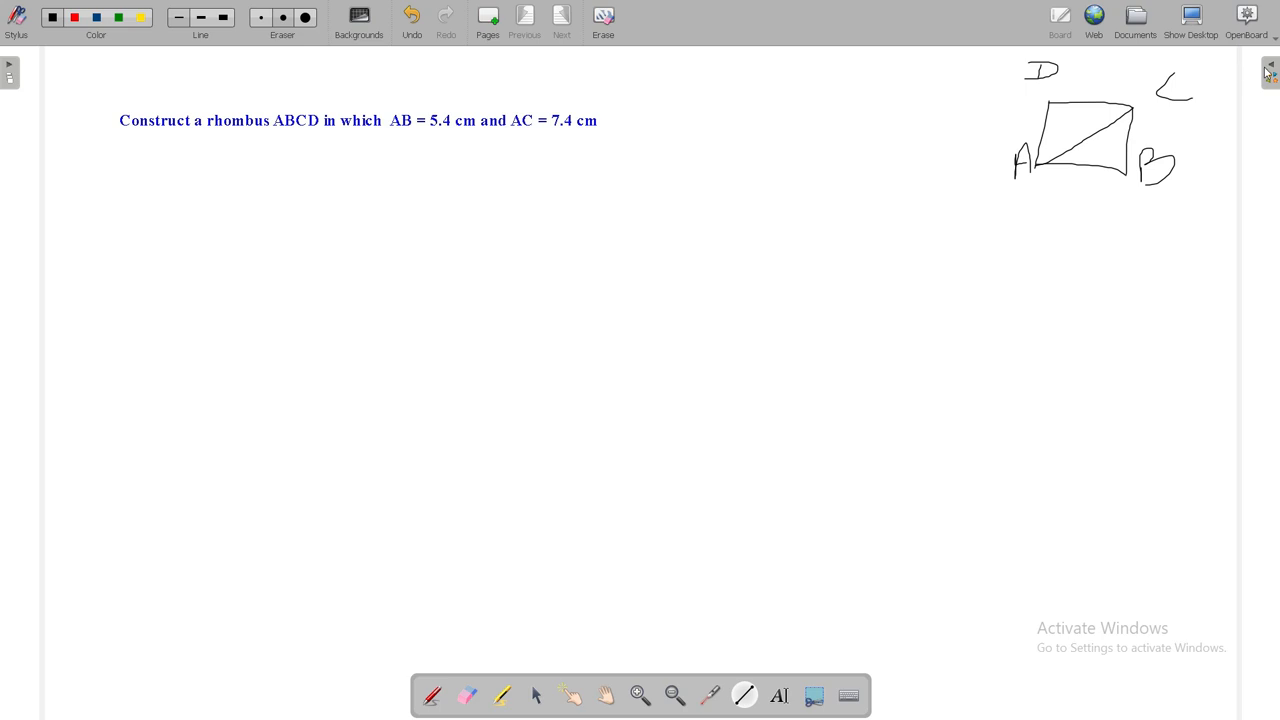
pyautogui.click(1268, 72)
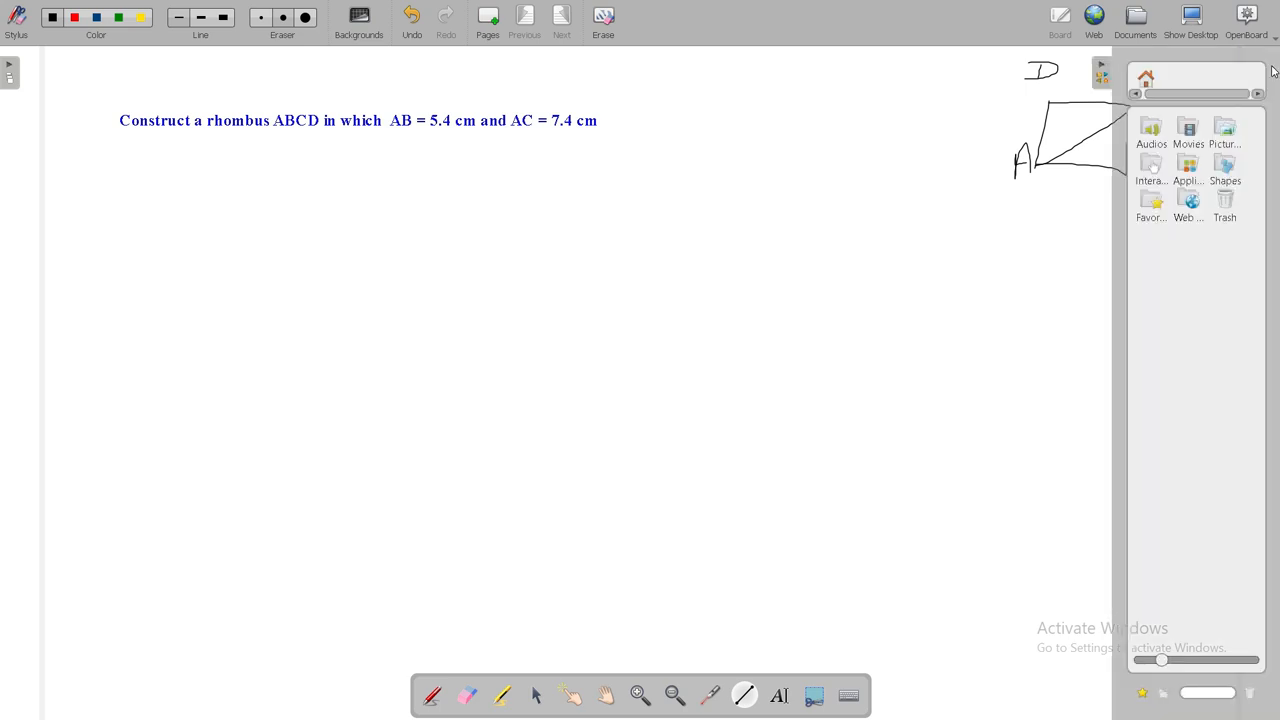
pyautogui.moveTo(1220, 164)
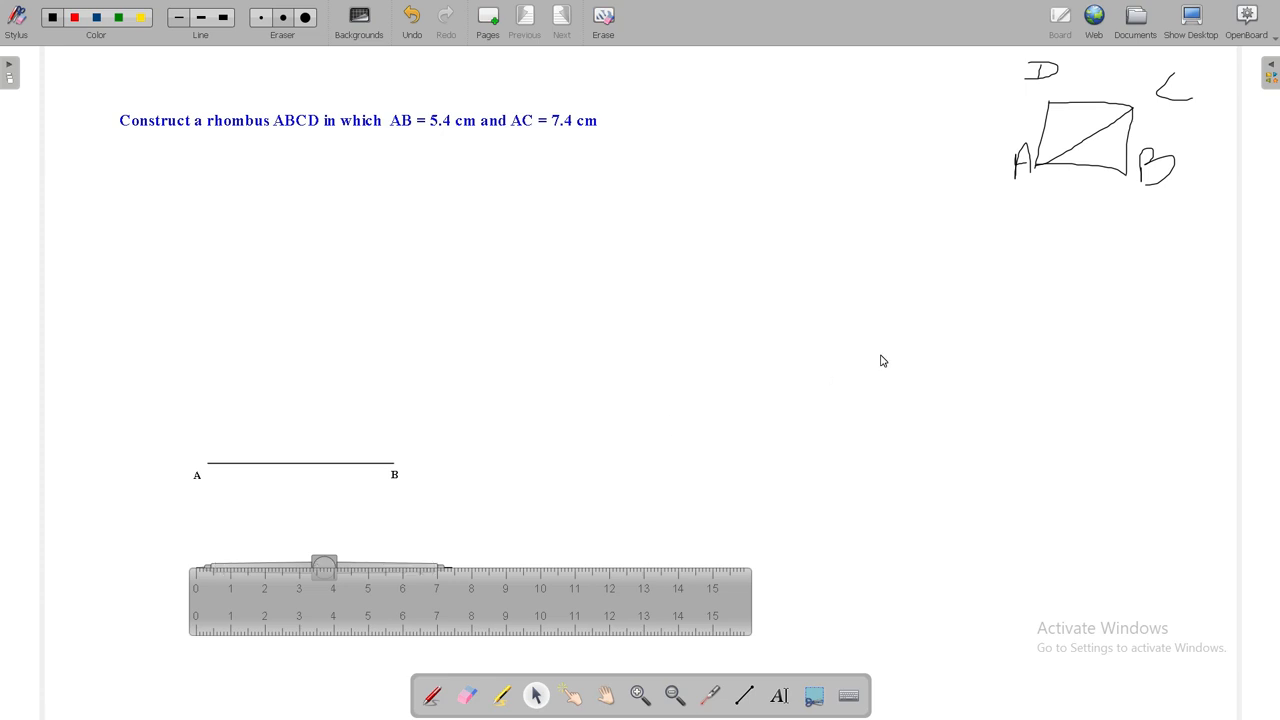
pyautogui.moveTo(760, 316)
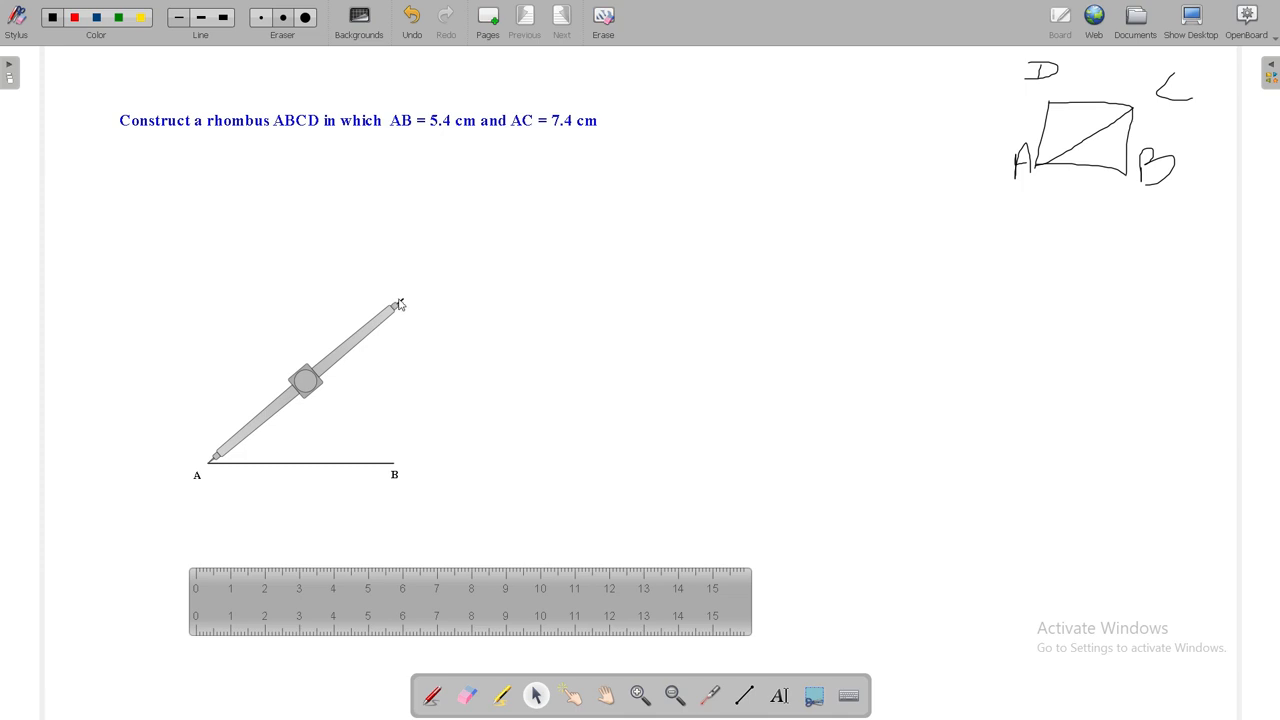
pyautogui.moveTo(404, 306)
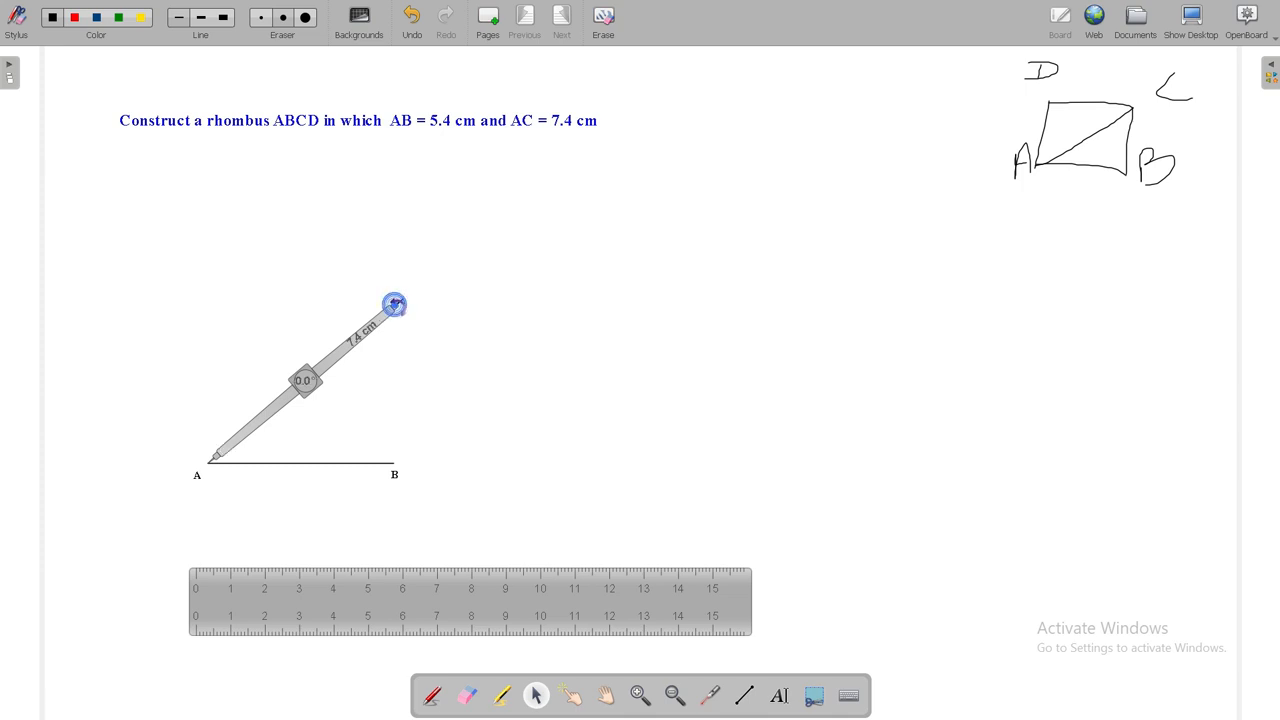
# Step: Swing a 7.4 cm arc centred at A above AB to locate C
pyautogui.moveTo(394, 304); pyautogui.dragTo(334, 244)
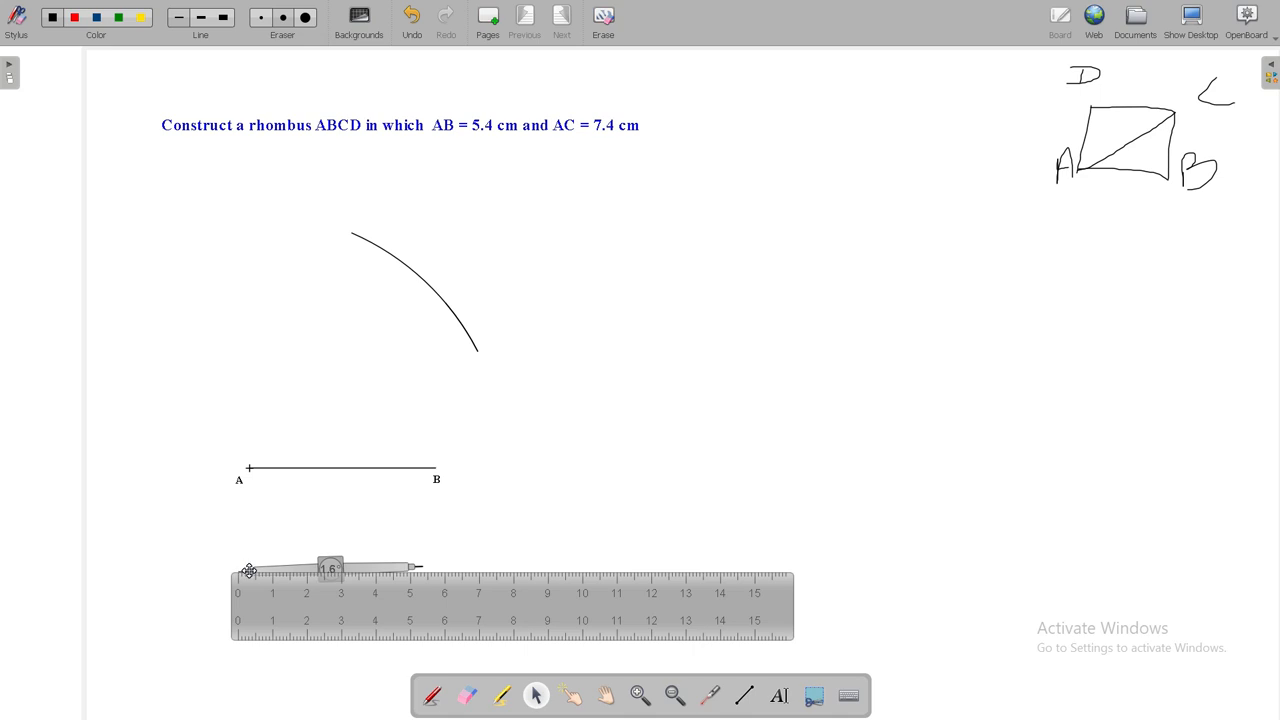
pyautogui.moveTo(352, 558)
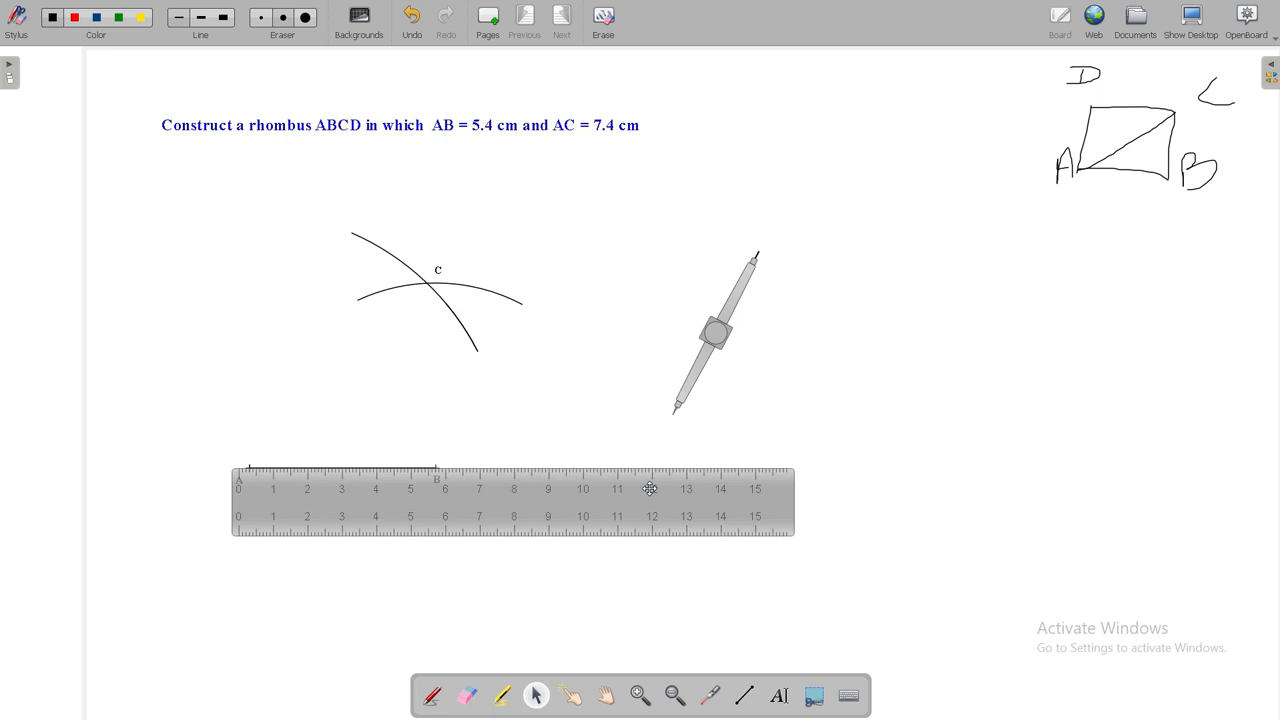
# Step: Mark the crossing point of the two arcs as C
pyautogui.click(650, 490)
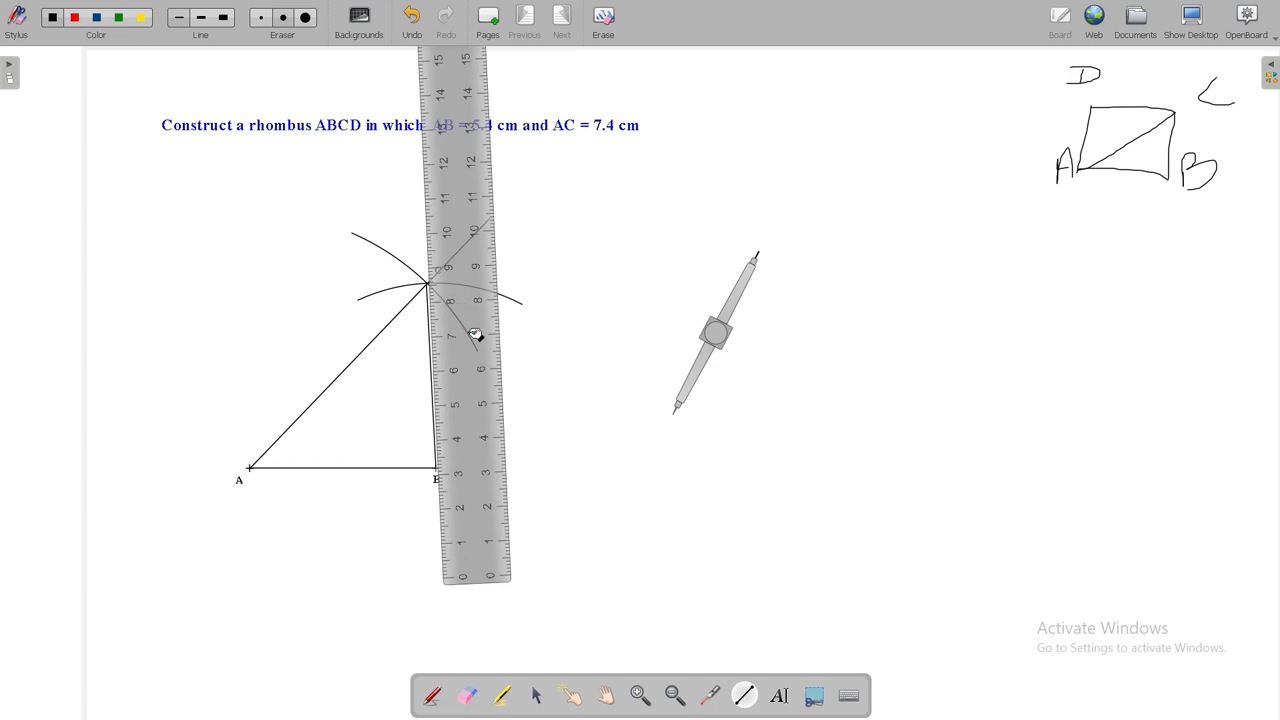
# Step: Rule side BC from B up to C along the ruler, completing triangle ABC
pyautogui.moveTo(476, 336); pyautogui.dragTo(596, 376)
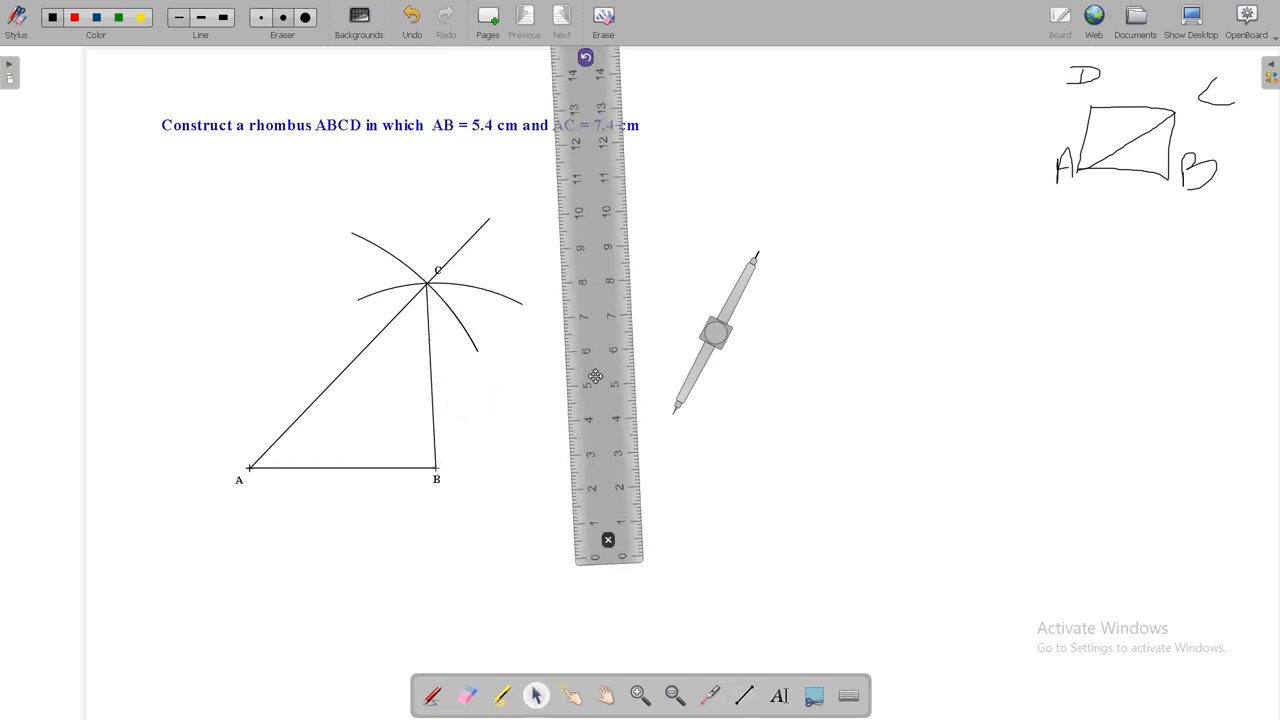